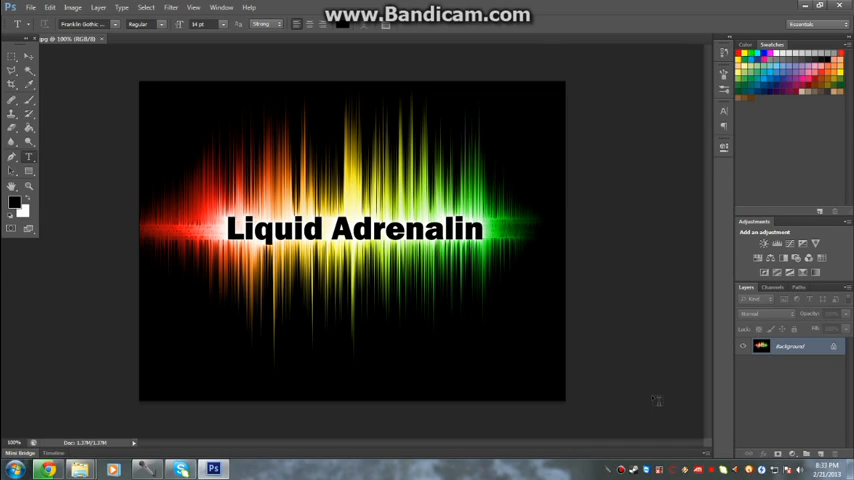
pyautogui.moveTo(401, 210)
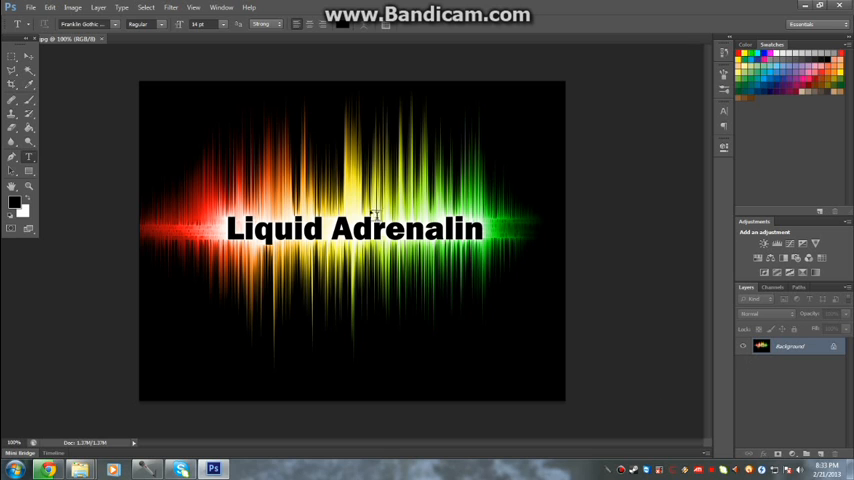
# Step: Create a new document and fill its canvas with black
pyautogui.click(31, 7)
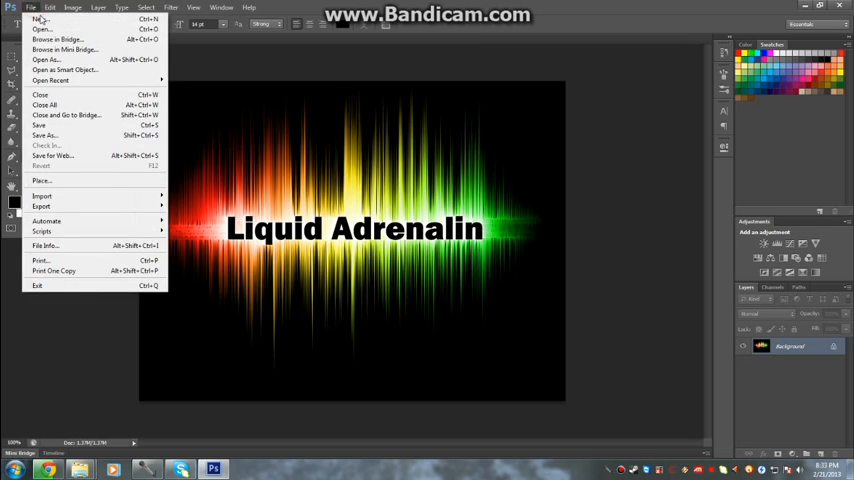
pyautogui.click(41, 18)
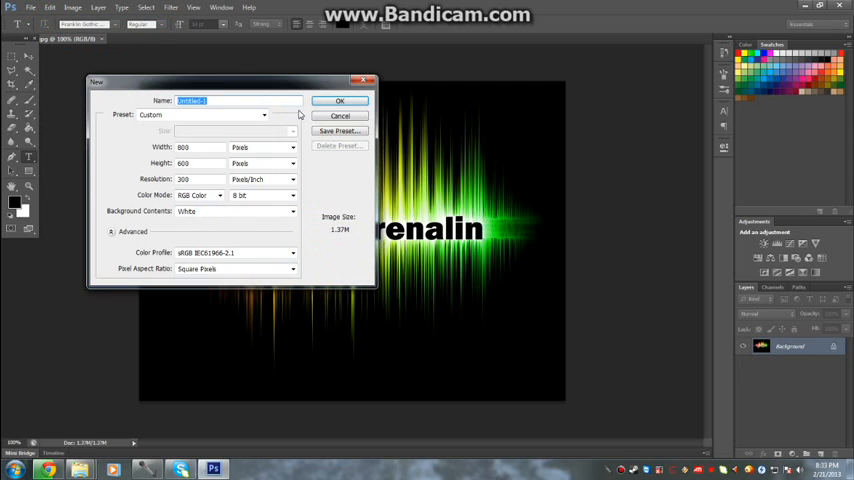
pyautogui.click(339, 100)
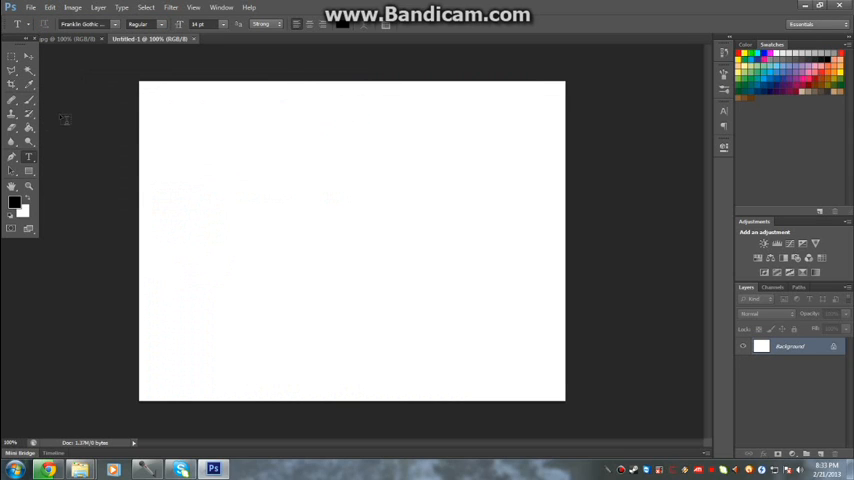
pyautogui.moveTo(36, 208)
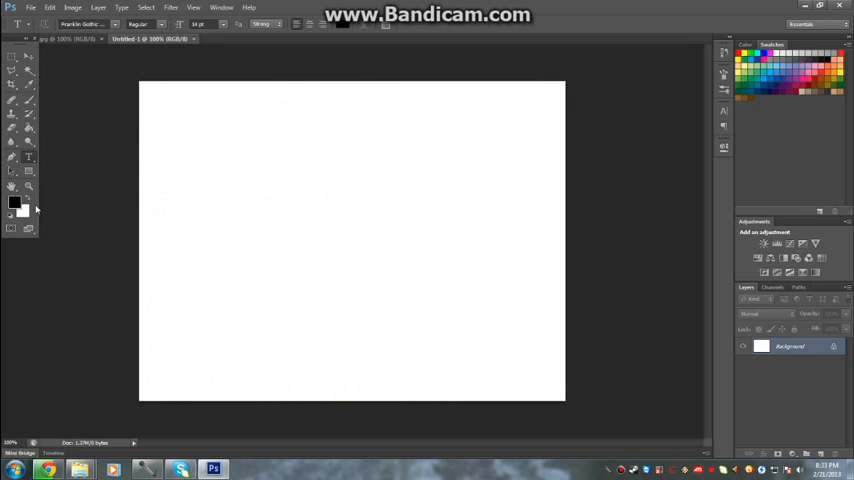
pyautogui.click(28, 122)
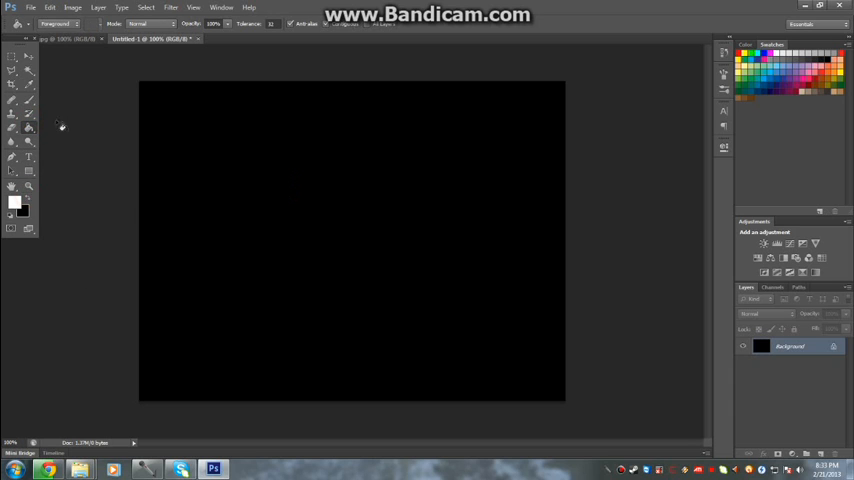
pyautogui.moveTo(28, 128)
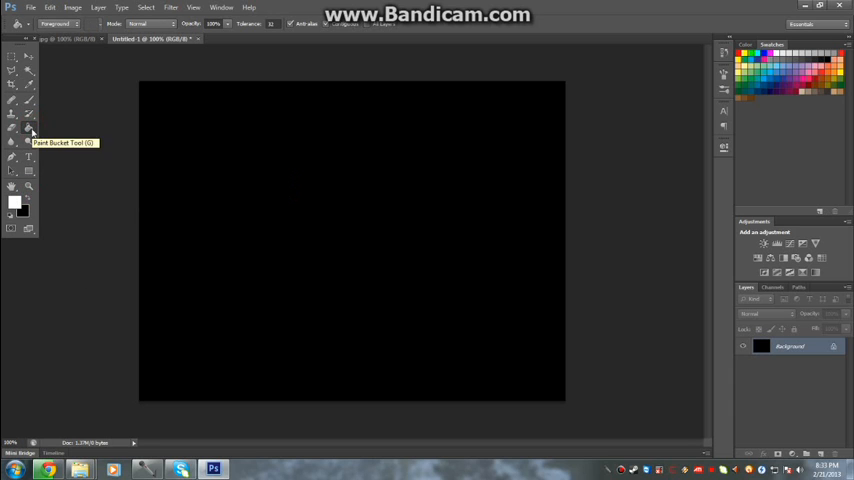
pyautogui.moveTo(30, 158)
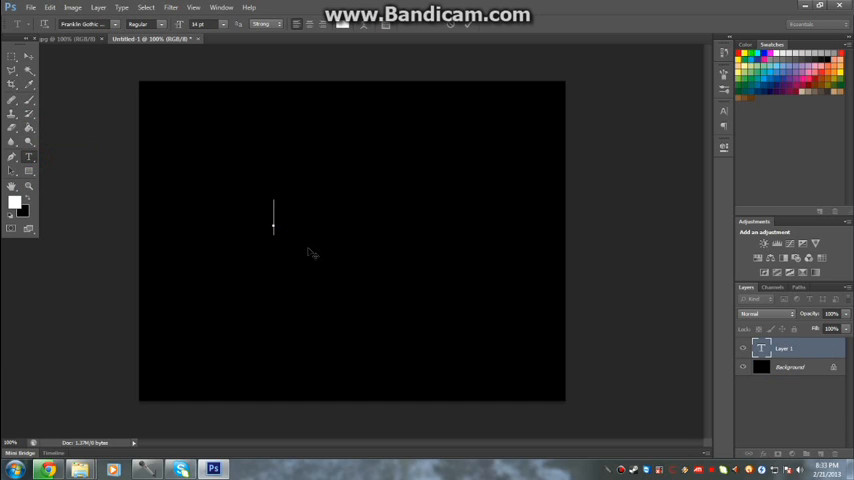
# Step: Type 'Liquid Adrenalin' in white across the middle of the canvas
pyautogui.write('Liquid')
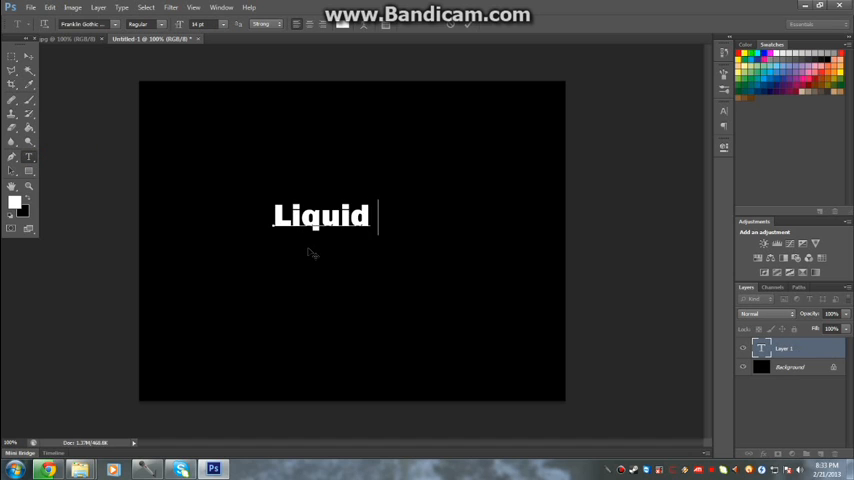
pyautogui.write('Adrenali')
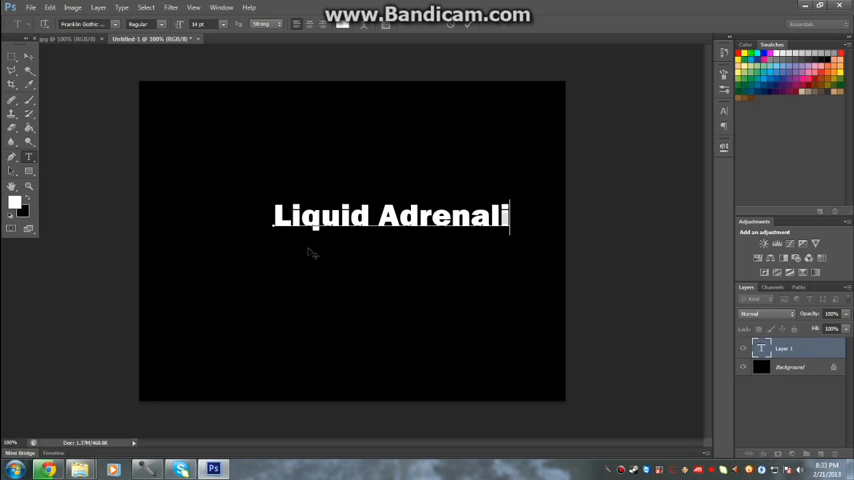
pyautogui.write('n')
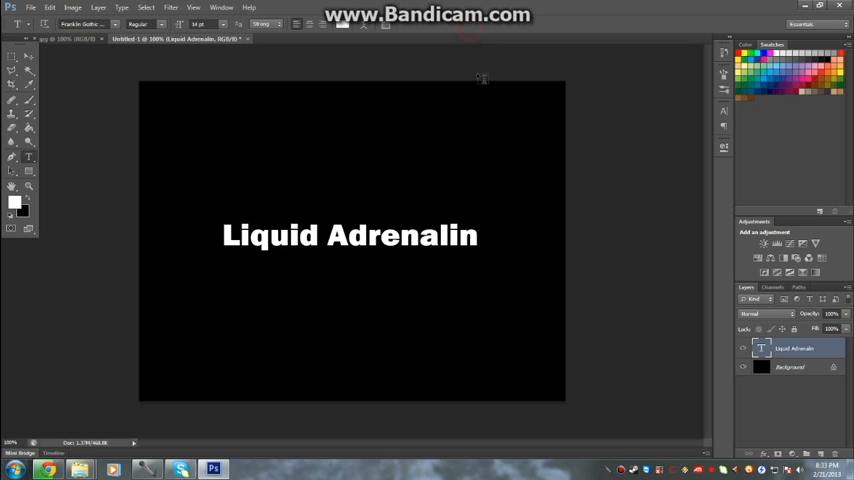
# Step: Rasterize the Liquid Adrenalin text and apply the Wind filter twice for longer streaks
pyautogui.rightClick(795, 348)
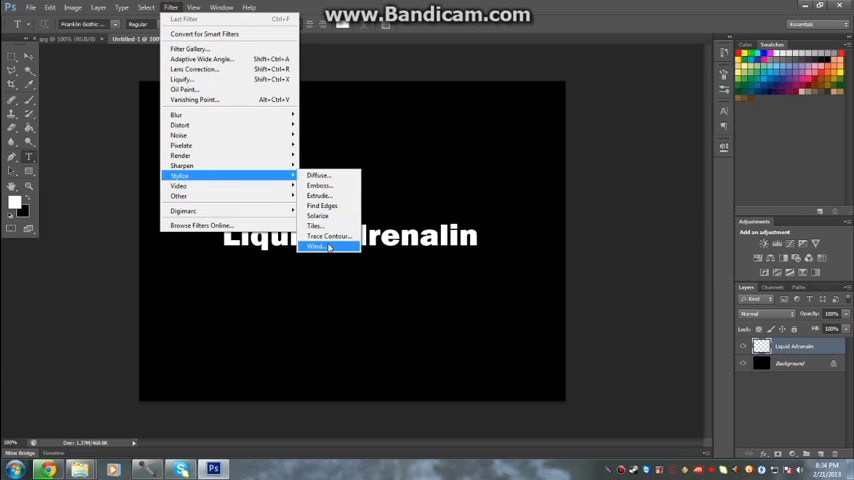
pyautogui.click(315, 246)
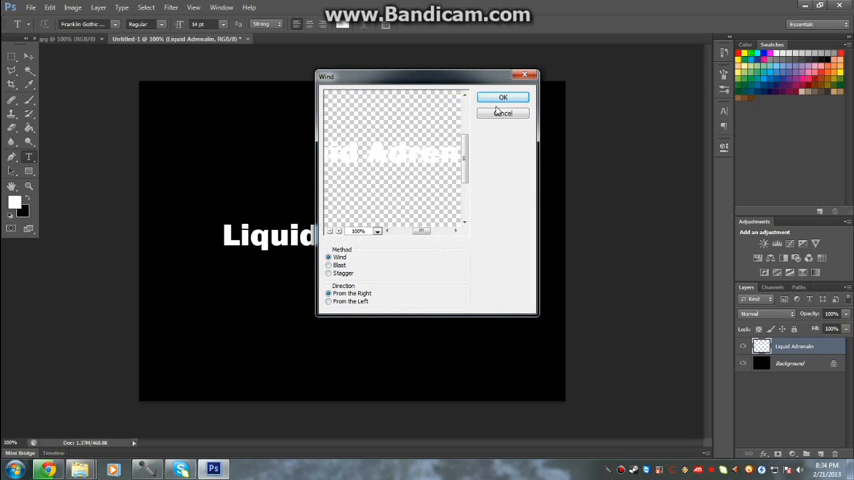
pyautogui.click(171, 7)
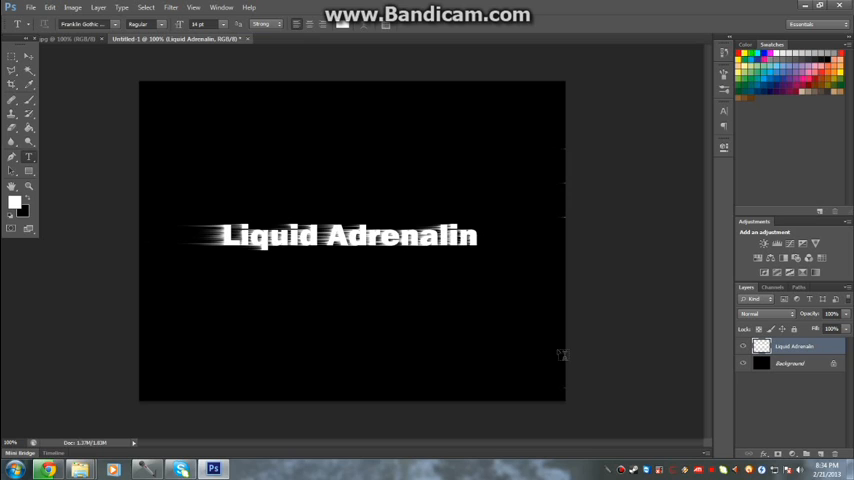
pyautogui.moveTo(550, 252)
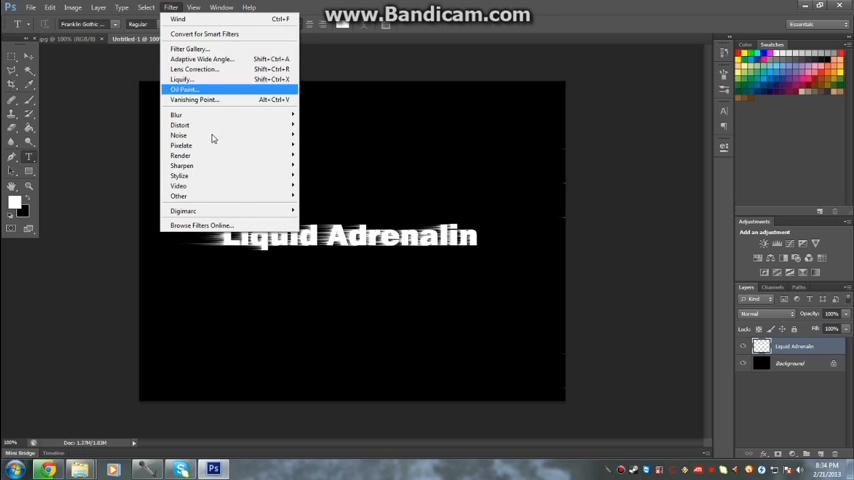
pyautogui.moveTo(180, 176)
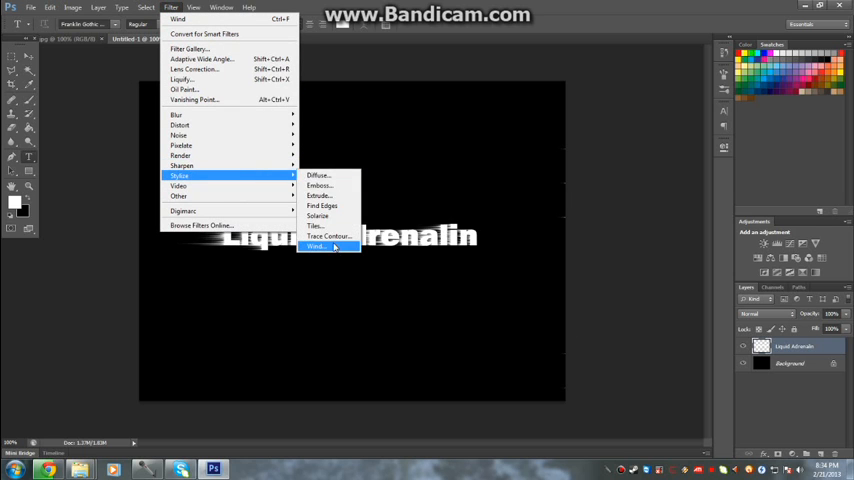
pyautogui.click(316, 246)
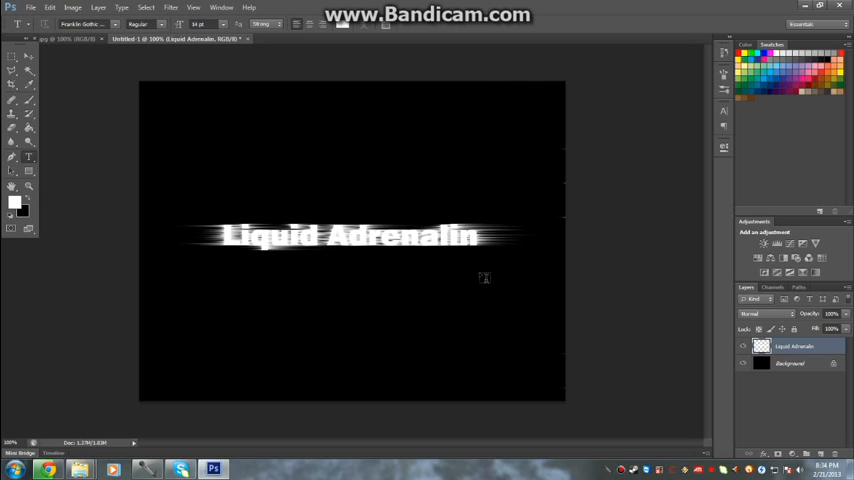
pyautogui.moveTo(313, 263)
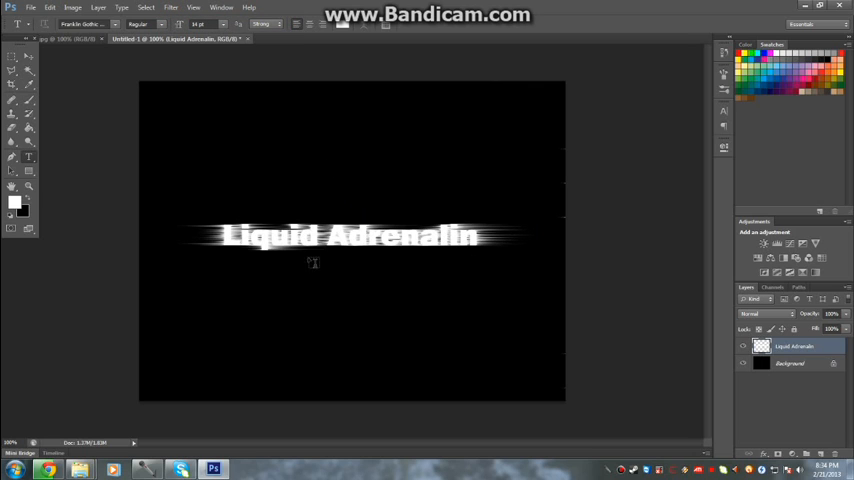
pyautogui.click(72, 7)
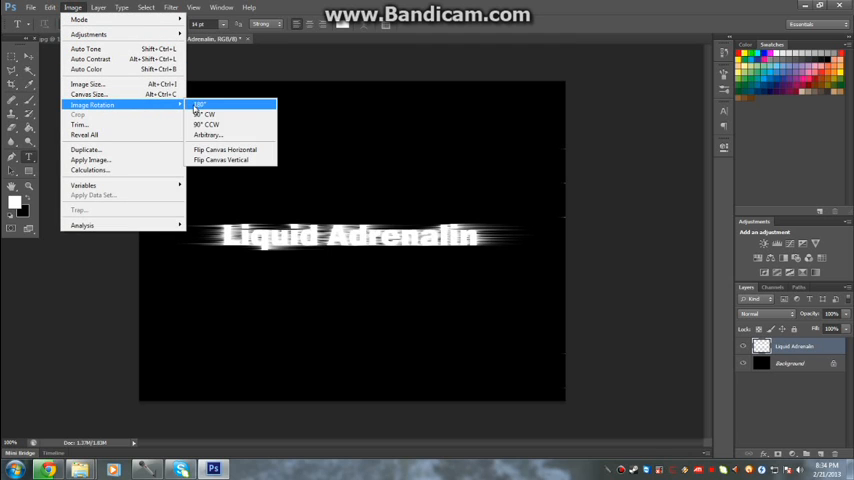
# Step: Rotate the canvas 90° clockwise and apply Wind from the right and the left
pyautogui.click(205, 114)
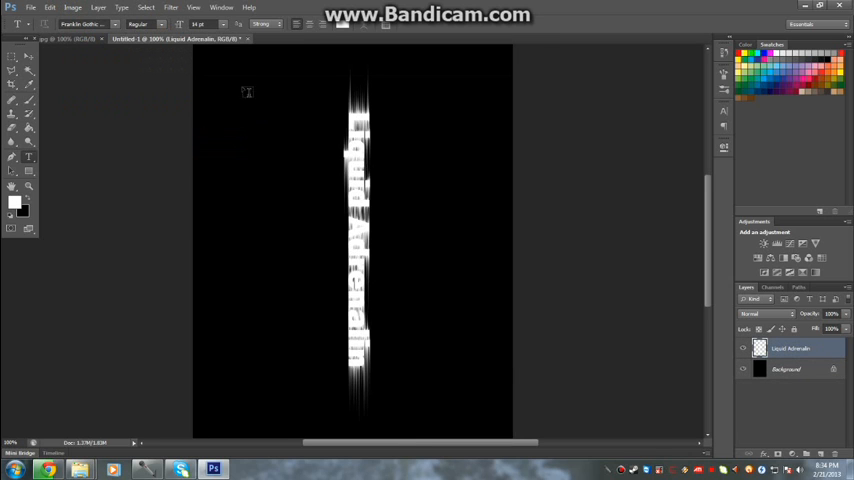
pyautogui.click(171, 7)
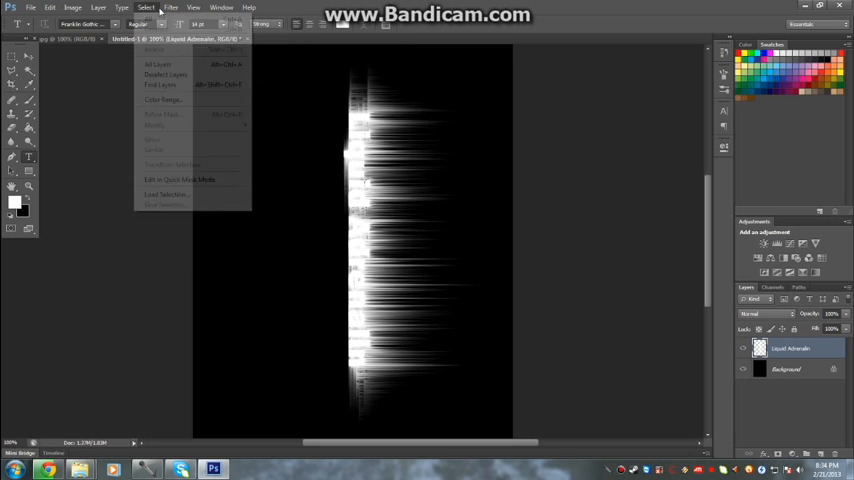
pyautogui.click(171, 8)
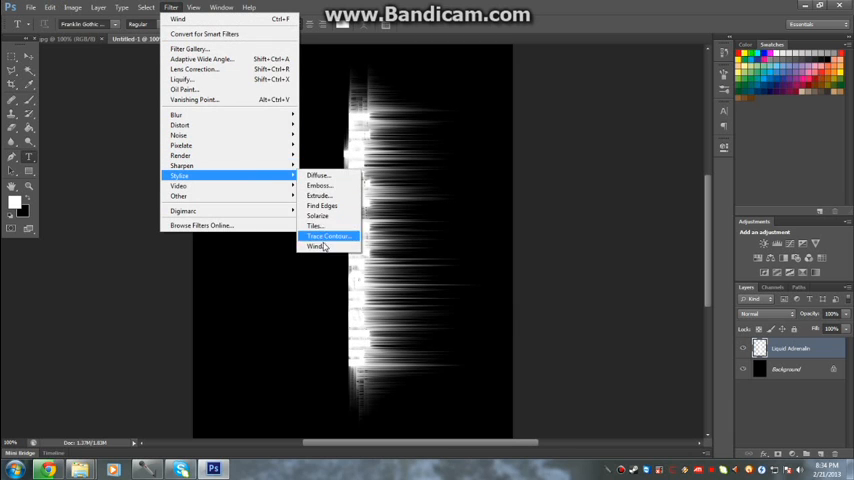
pyautogui.click(315, 245)
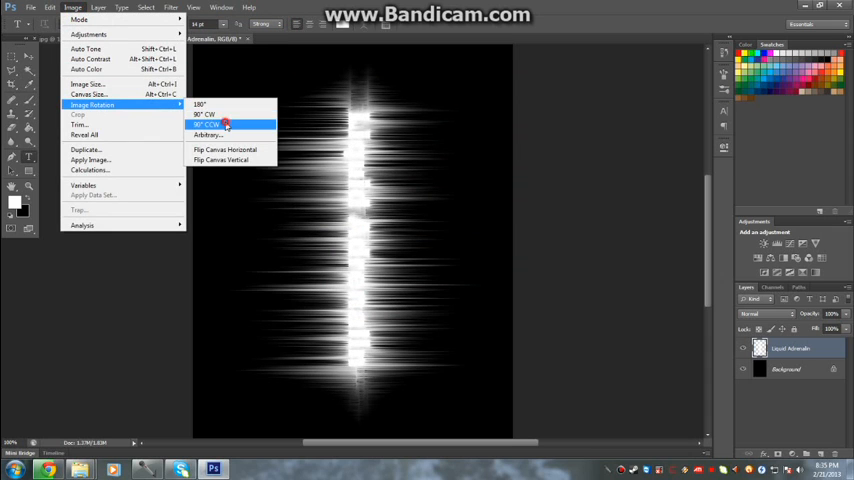
# Step: Rotate the canvas 90° counter-clockwise back to landscape
pyautogui.click(206, 124)
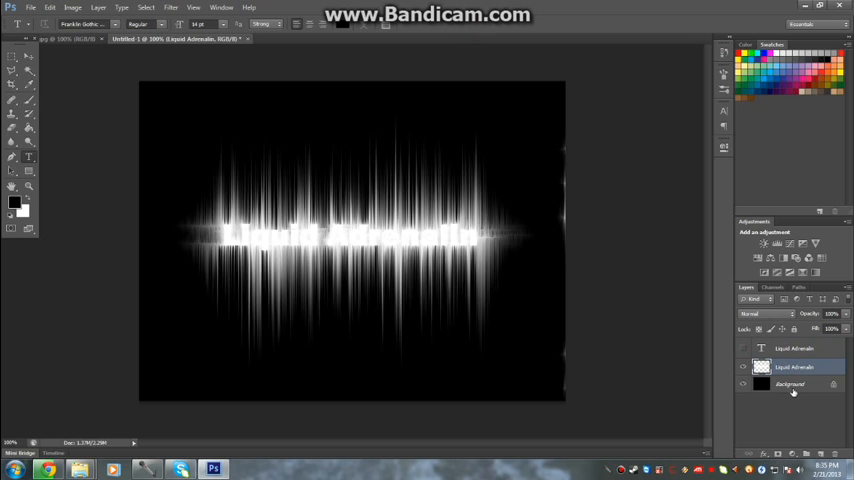
# Step: Merge the glow layer down, add a new layer, and pick the red-yellow-green gradient preset
pyautogui.rightClick(795, 385)
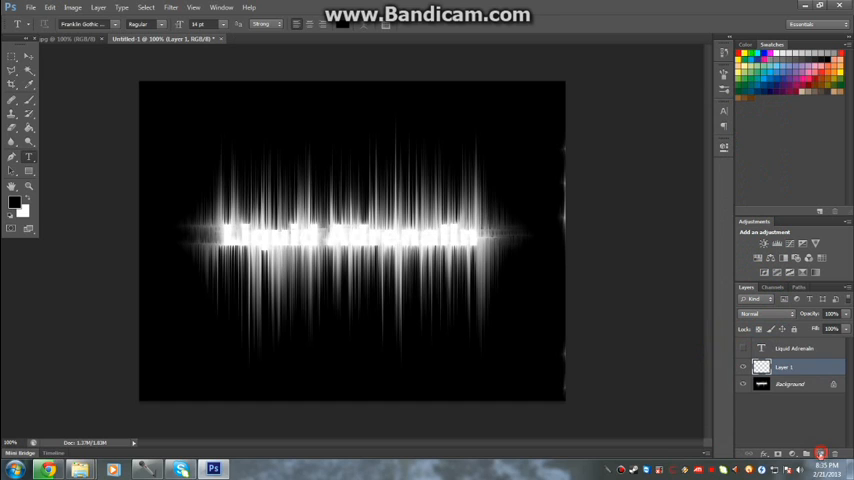
pyautogui.moveTo(125, 132)
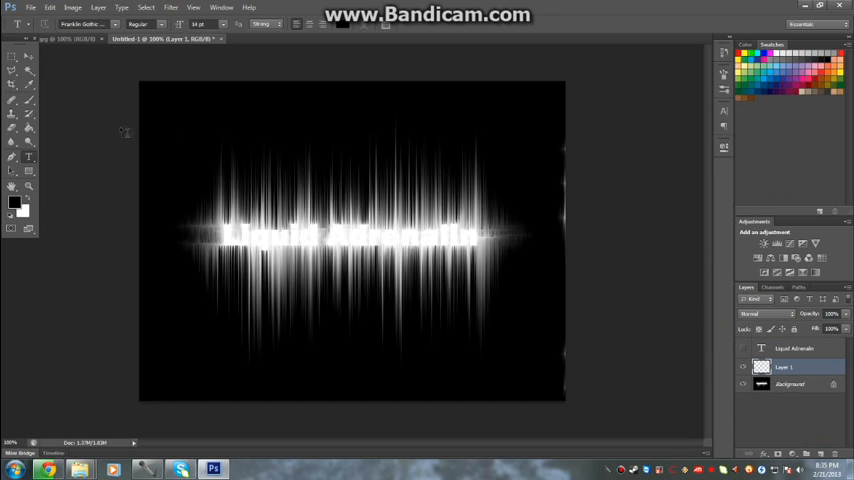
pyautogui.click(28, 128)
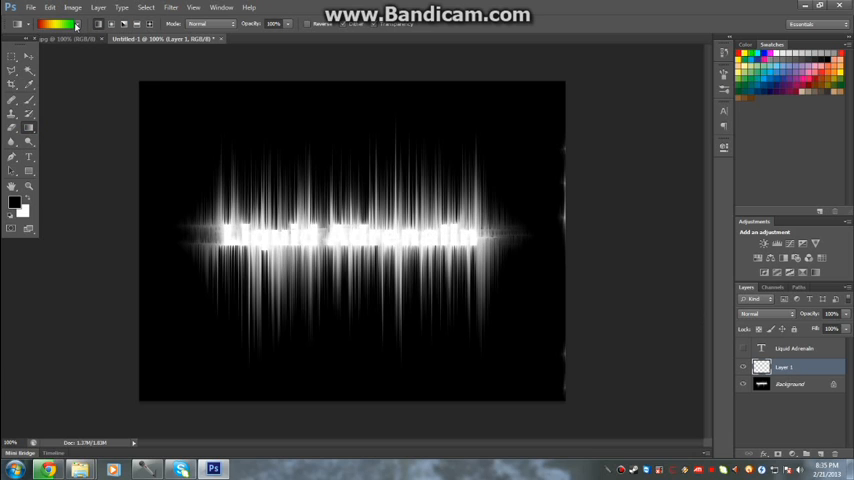
pyautogui.click(76, 23)
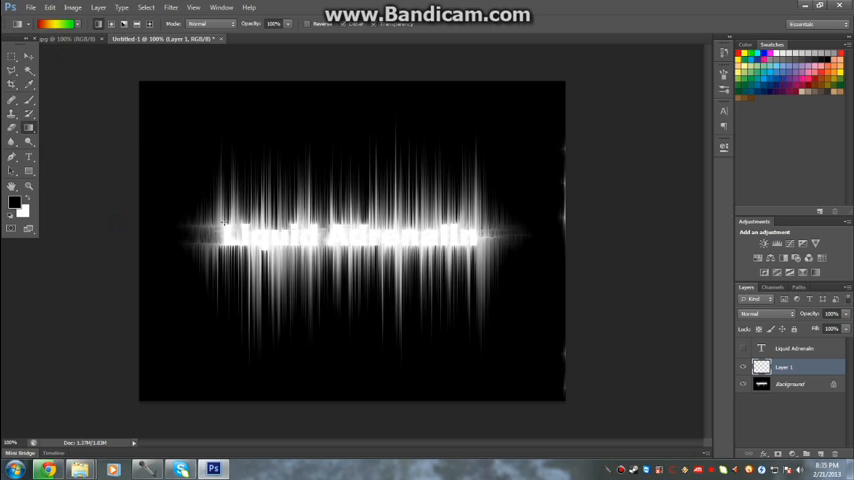
# Step: Drag the gradient across Layer 1, blend it as Overlay, and show the black text layer
pyautogui.moveTo(224, 222); pyautogui.dragTo(446, 290)
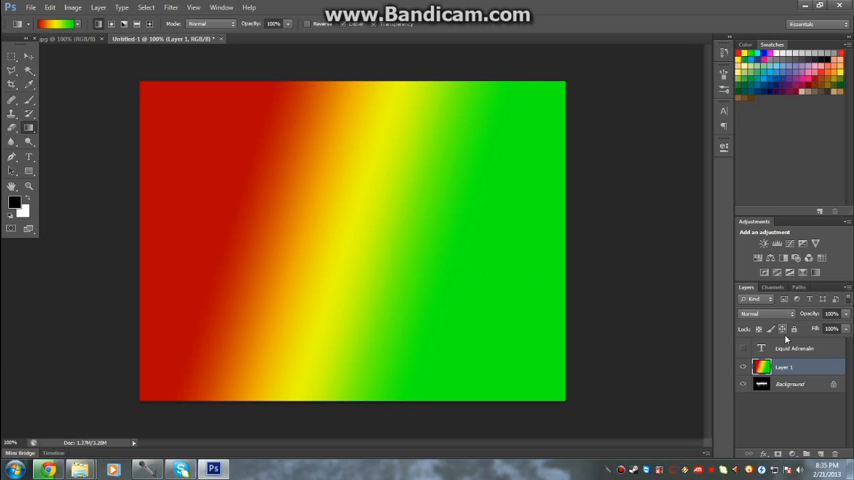
pyautogui.click(765, 314)
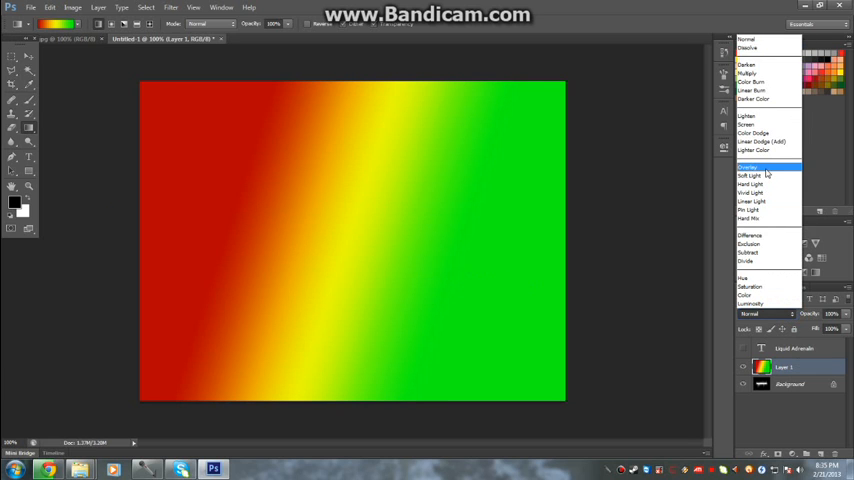
pyautogui.click(750, 167)
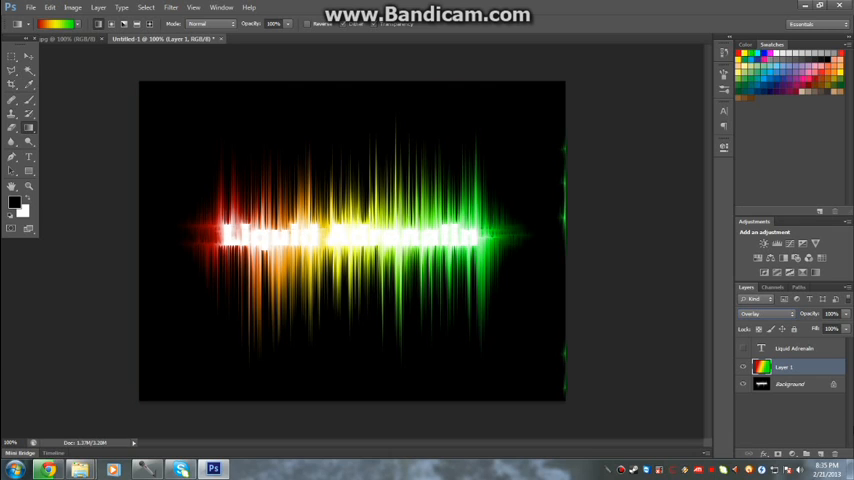
pyautogui.click(744, 348)
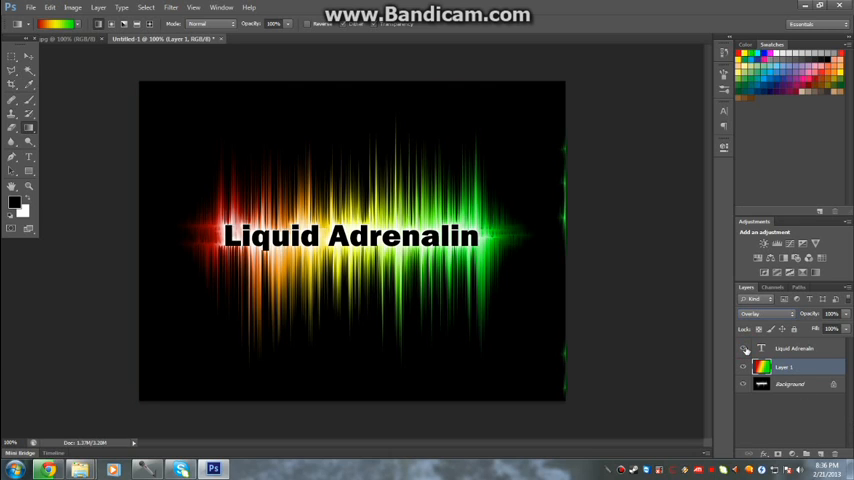